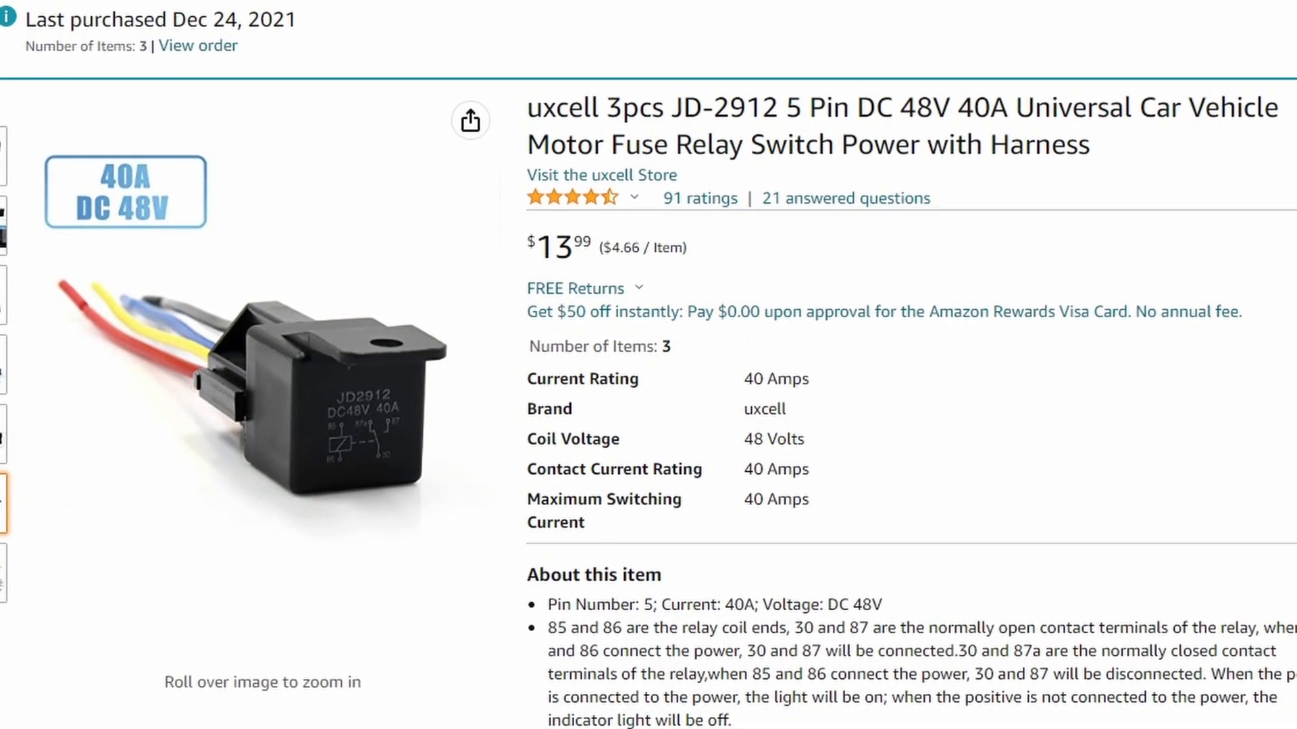
scroll(down, 3)
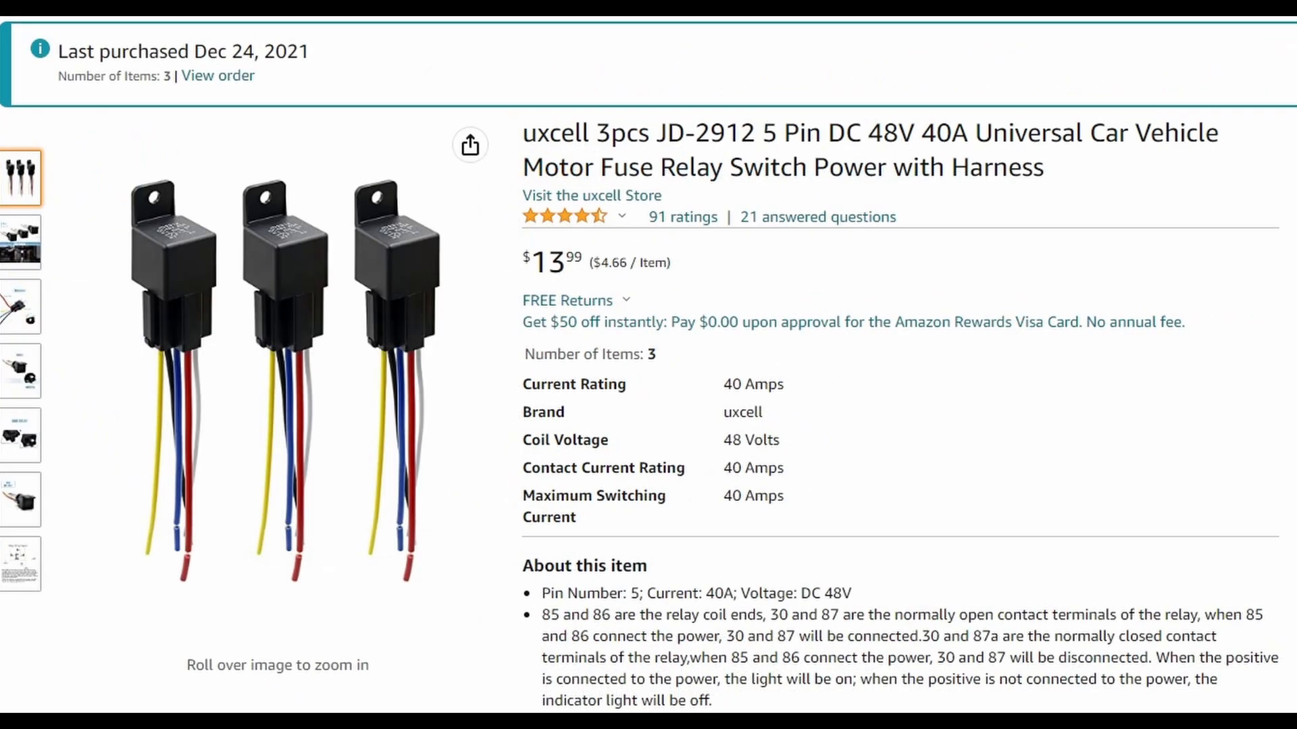
scroll(down, 3)
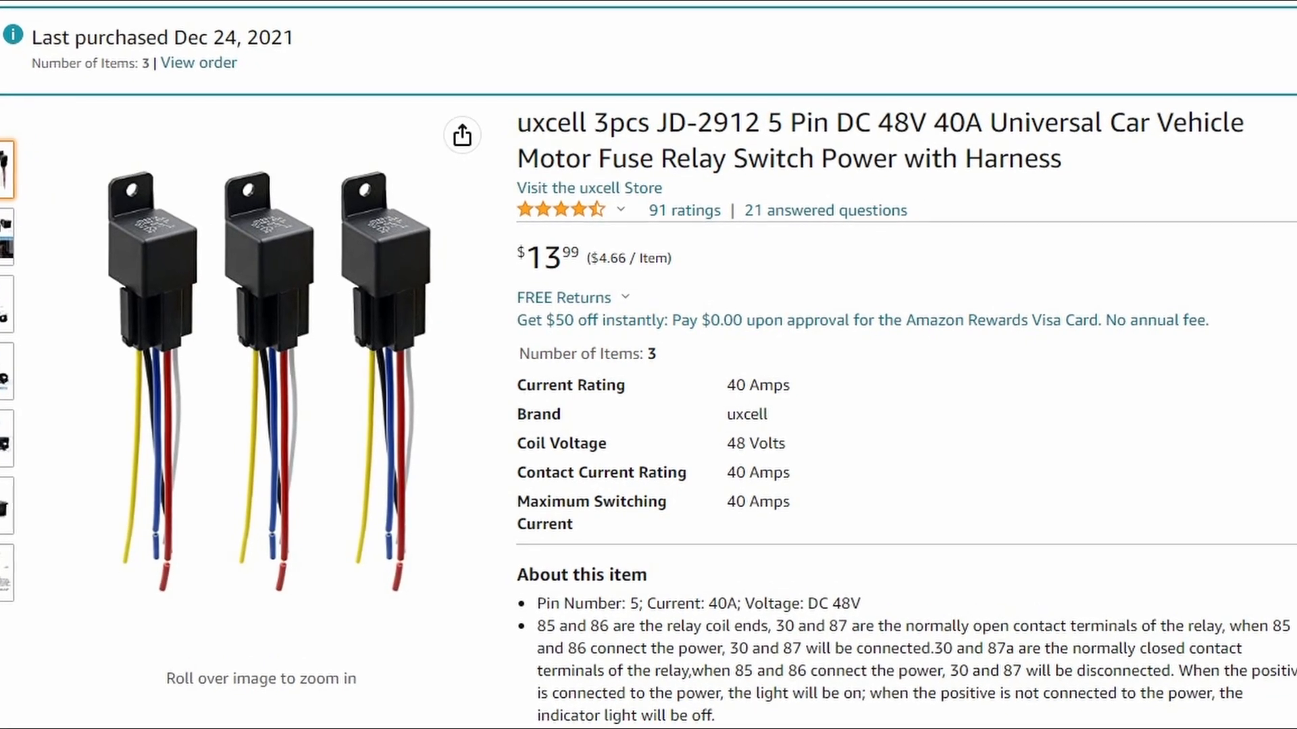